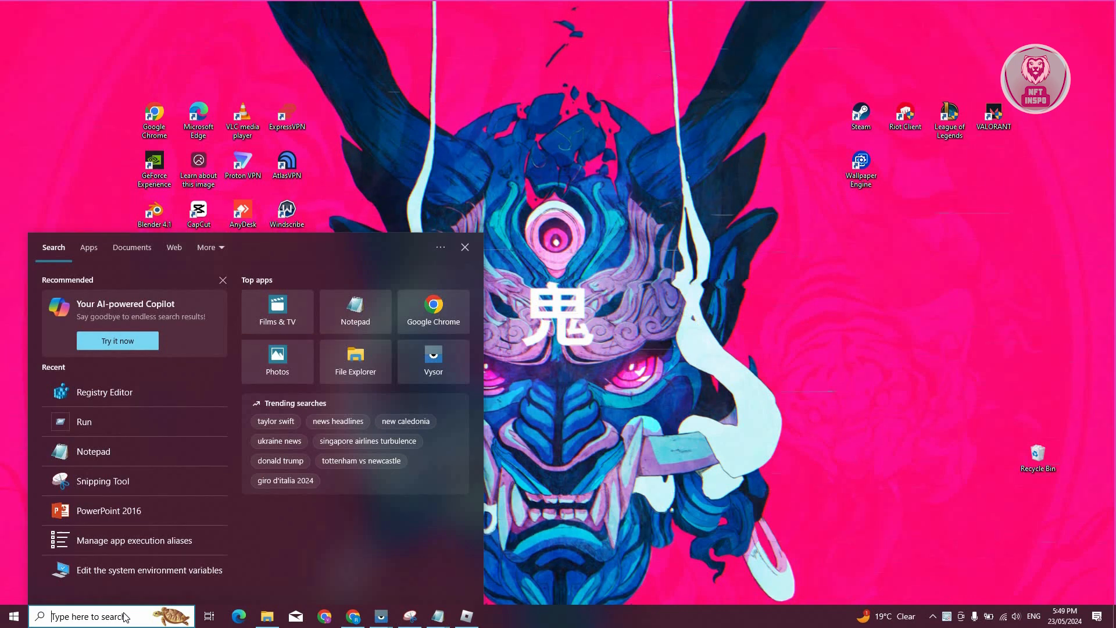
- Launch Registry Editor via a 'regedit' search and reach HKEY_CURRENT_USER\SOFTWARE\ROBLOX Corporation
{"action": "type", "text": "regedit"}
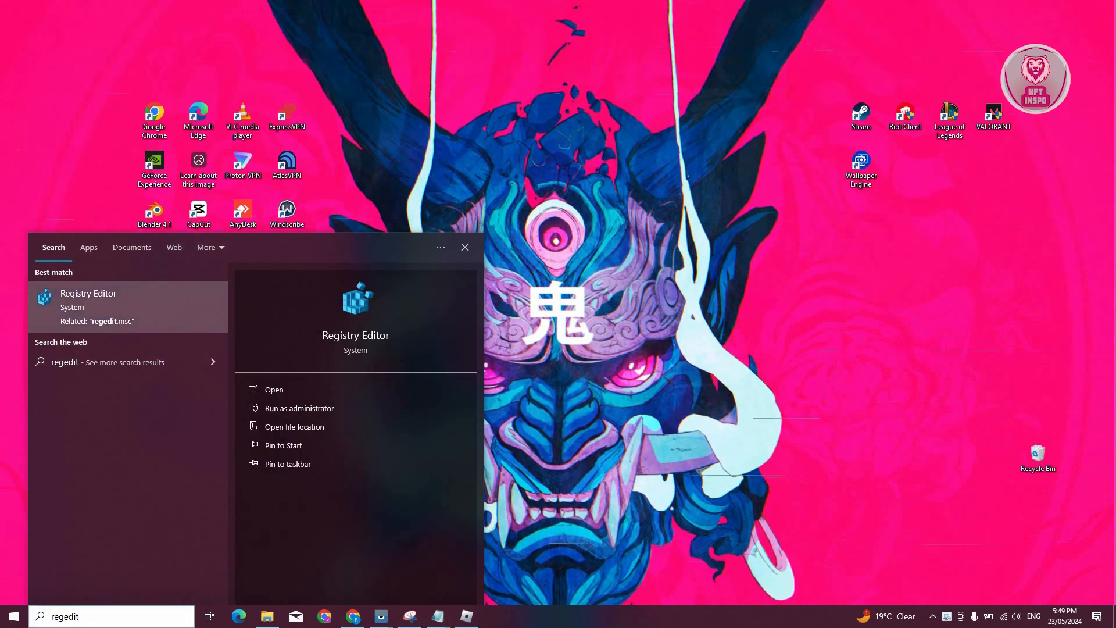
{"action": "left_click", "coordinate": [274, 390]}
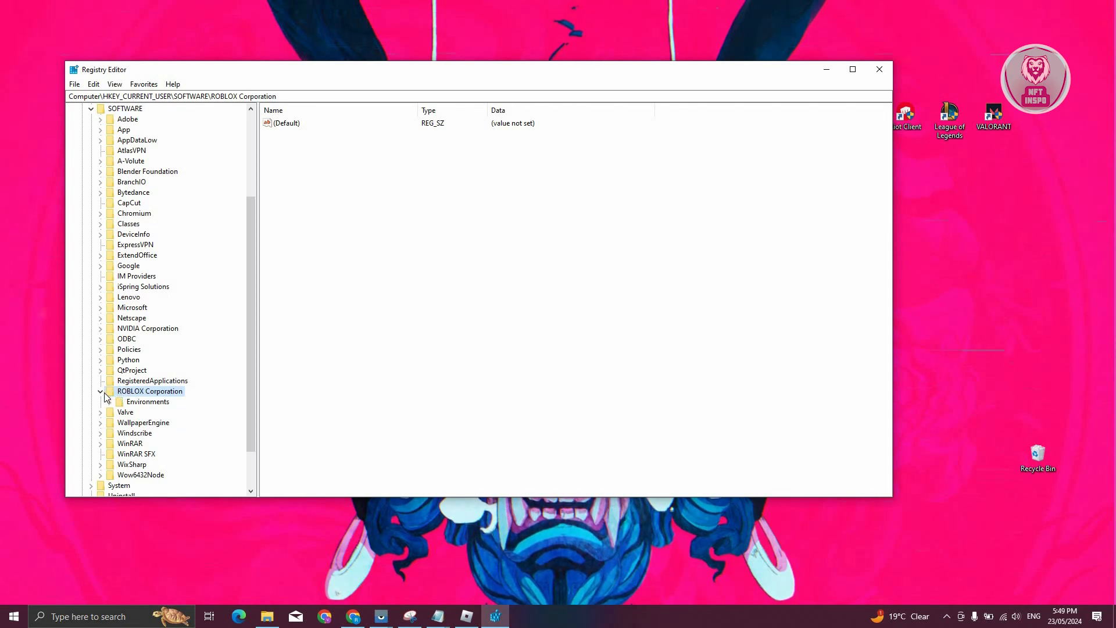
- Delete the ROBLOX Corporation key from its context menu and close Registry Editor
{"action": "left_click", "coordinate": [100, 391]}
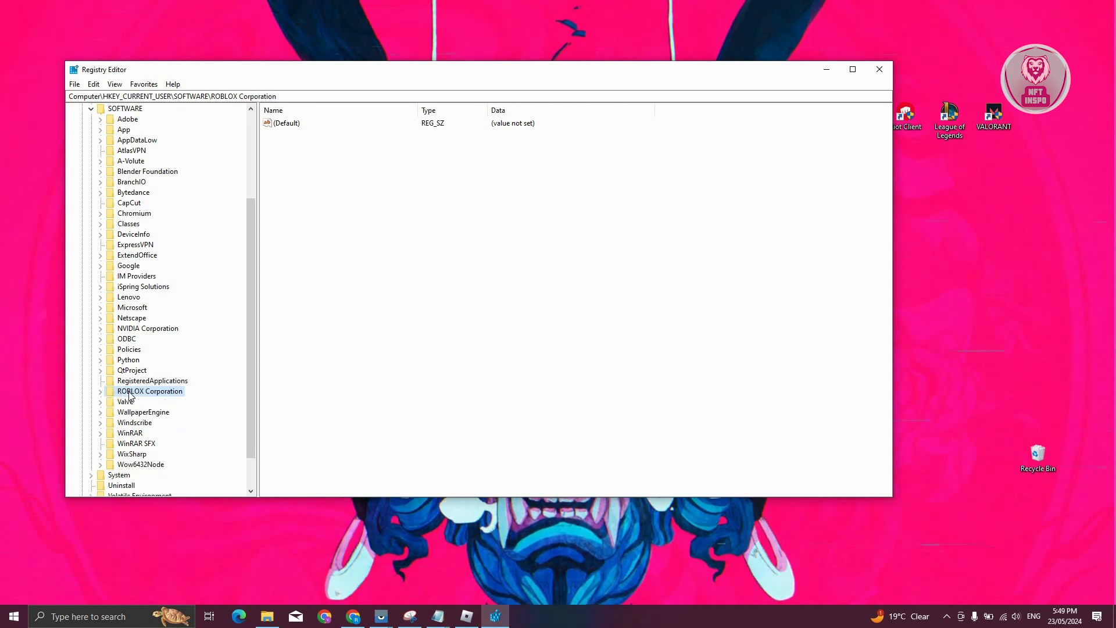
{"action": "right_click", "coordinate": [150, 391]}
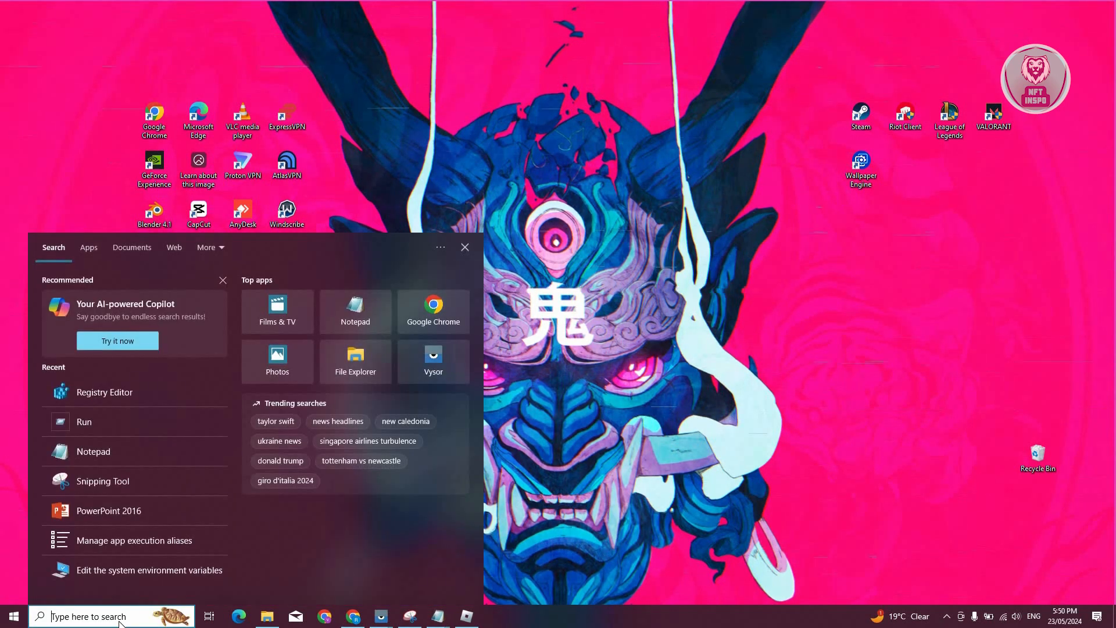
- Run %localAppdata%\Roblox to show the Roblox app data folder in File Explorer
{"action": "type", "text": "run"}
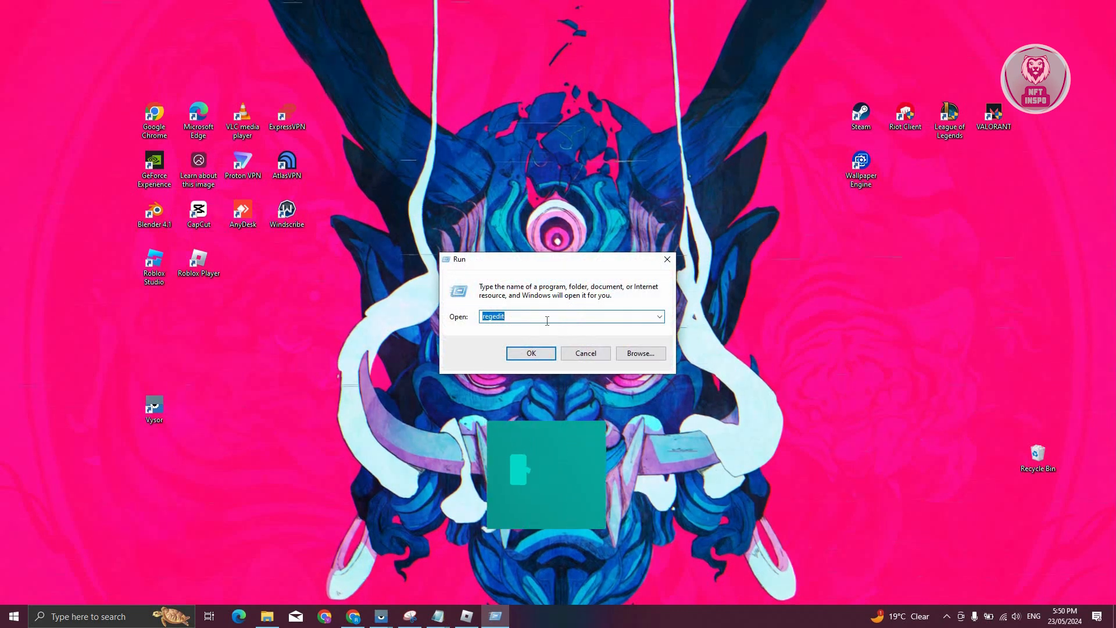
{"action": "type", "text": "%localAppdata%\\Roblox"}
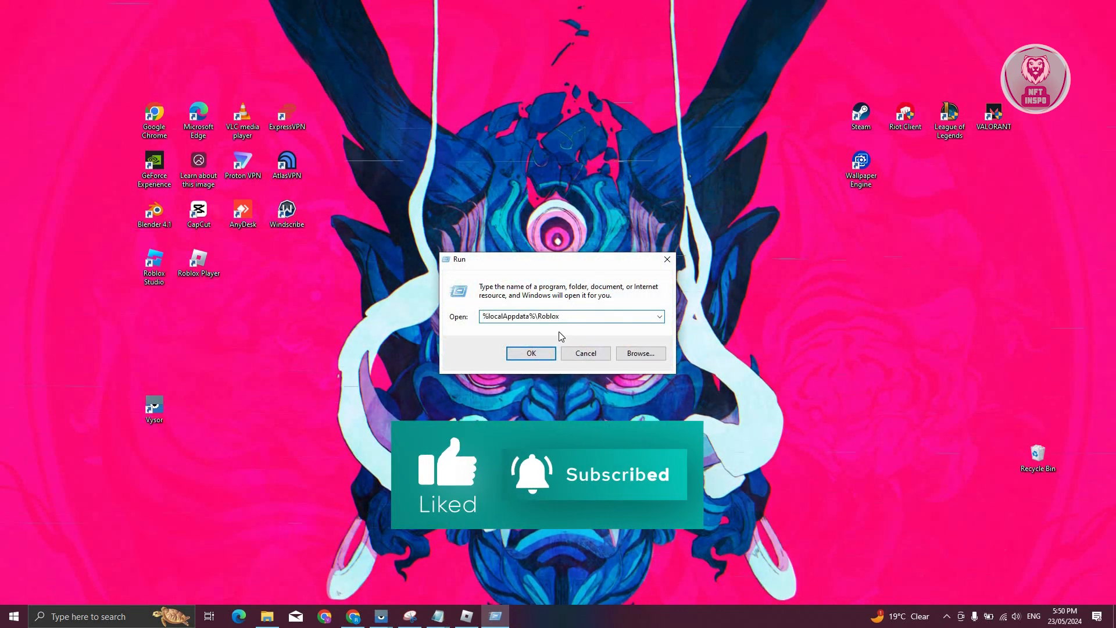
{"action": "left_click", "coordinate": [530, 354]}
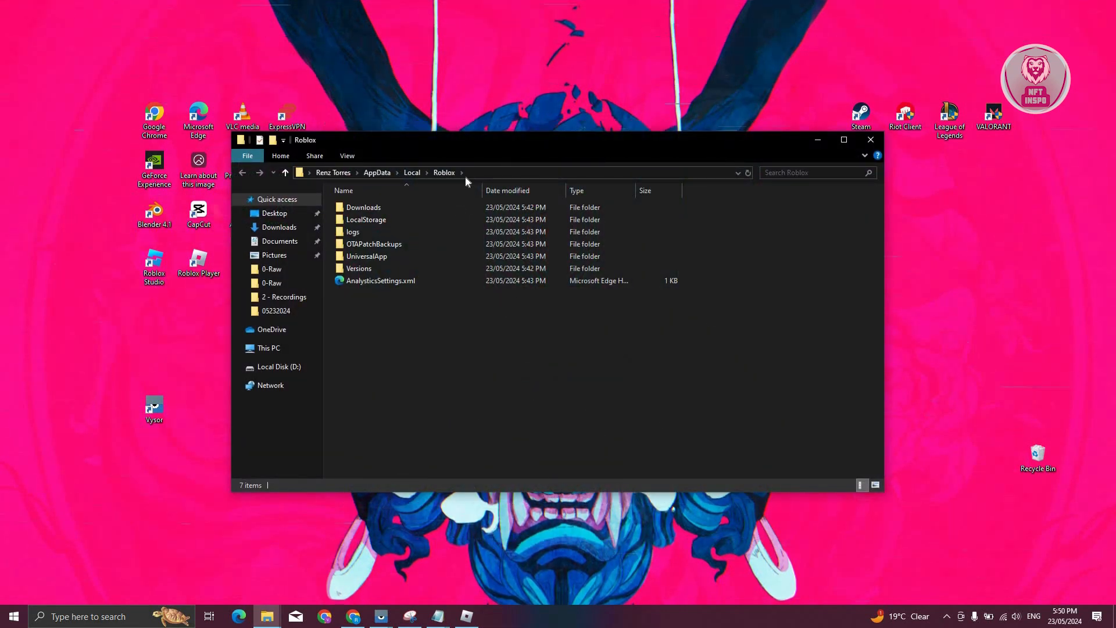
- Select the Downloads folder, reach Delete from its context menu, then close the Roblox folder window
{"action": "left_click", "coordinate": [363, 207]}
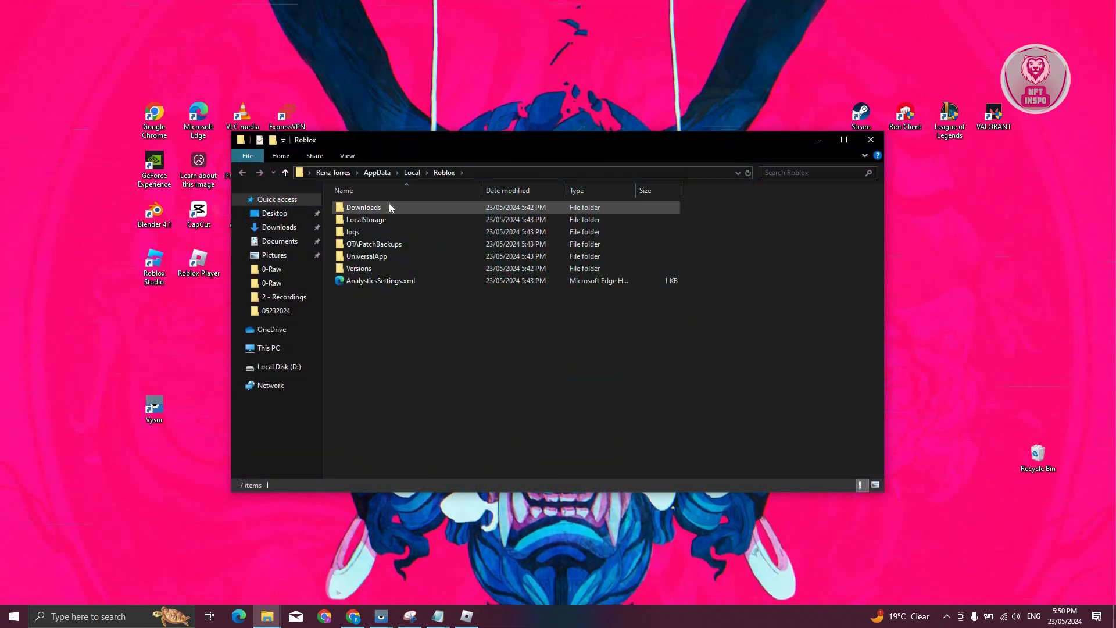
{"action": "mouse_move", "coordinate": [362, 207]}
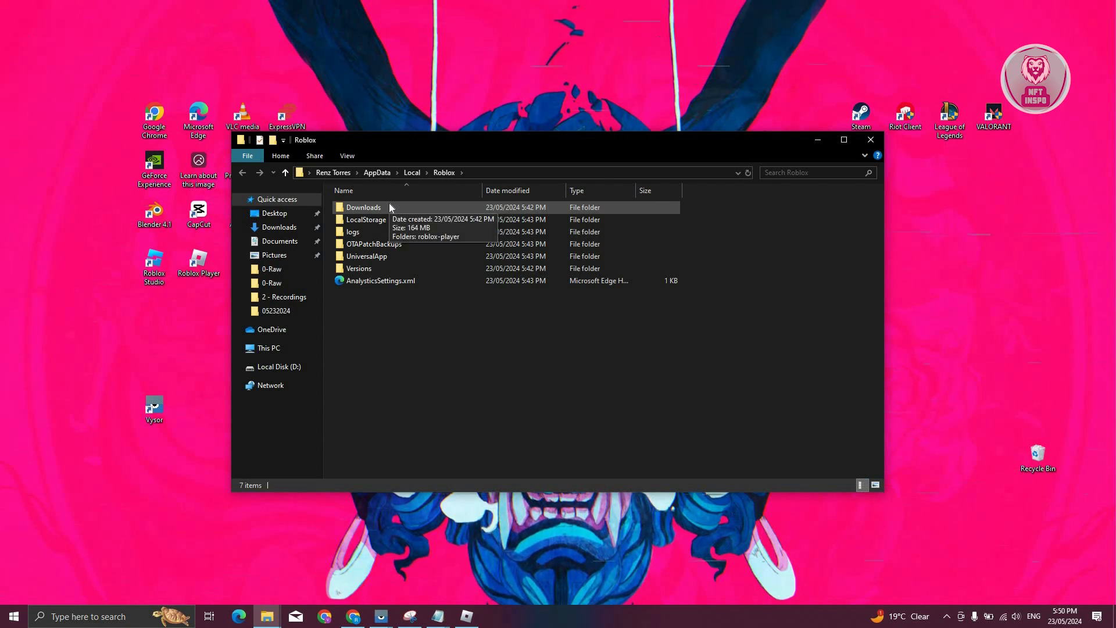
{"action": "left_click", "coordinate": [364, 207]}
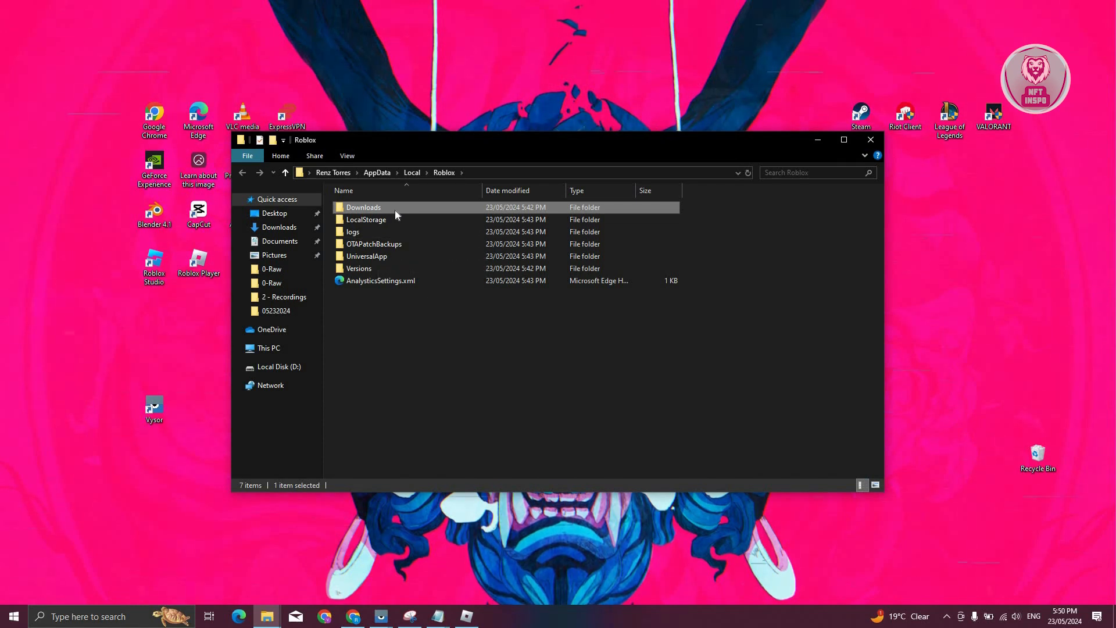
{"action": "right_click", "coordinate": [363, 207]}
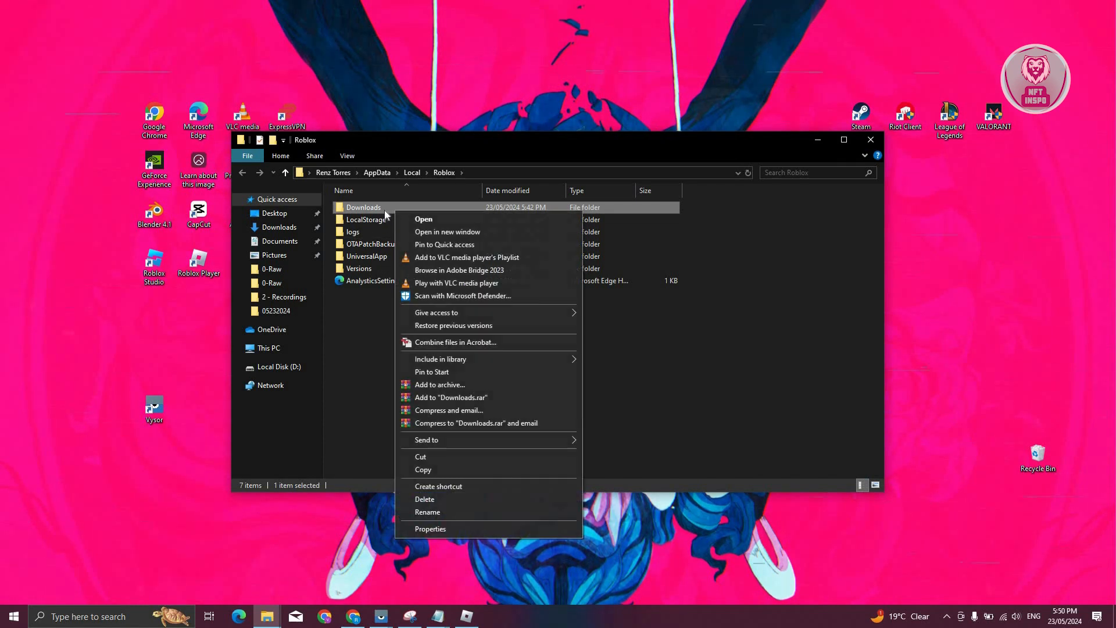
{"action": "left_click", "coordinate": [427, 512]}
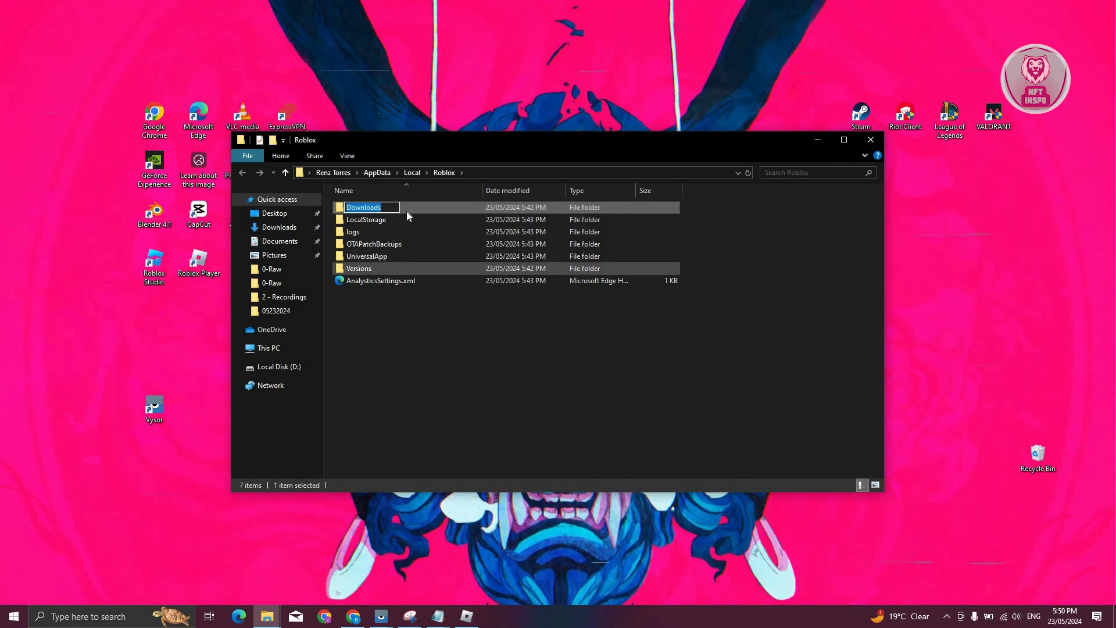
{"action": "right_click", "coordinate": [363, 207]}
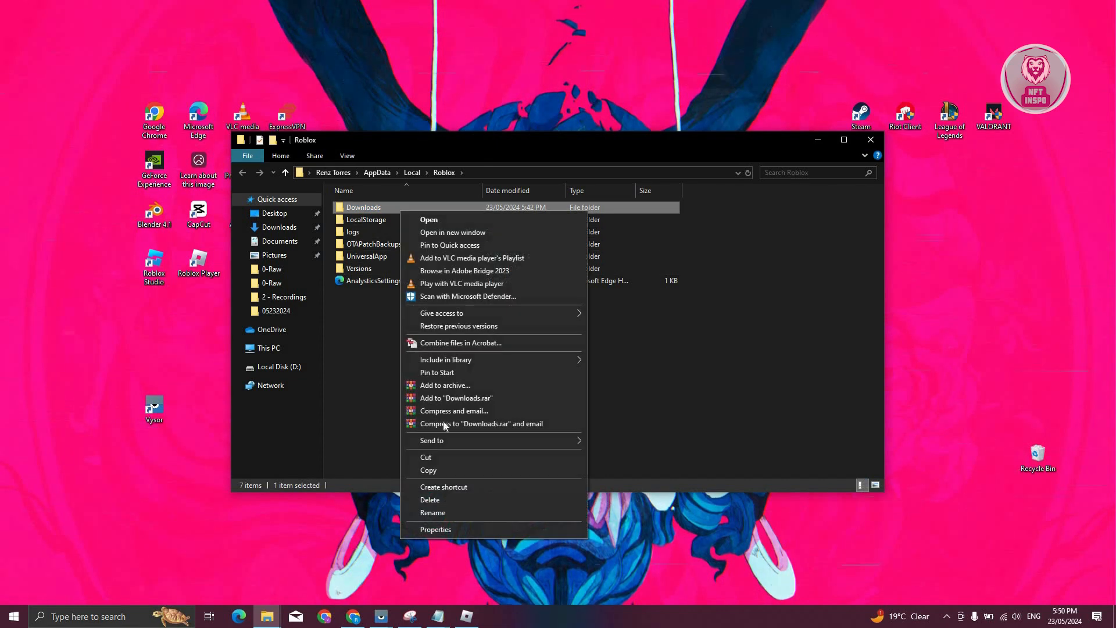
{"action": "left_click", "coordinate": [711, 356]}
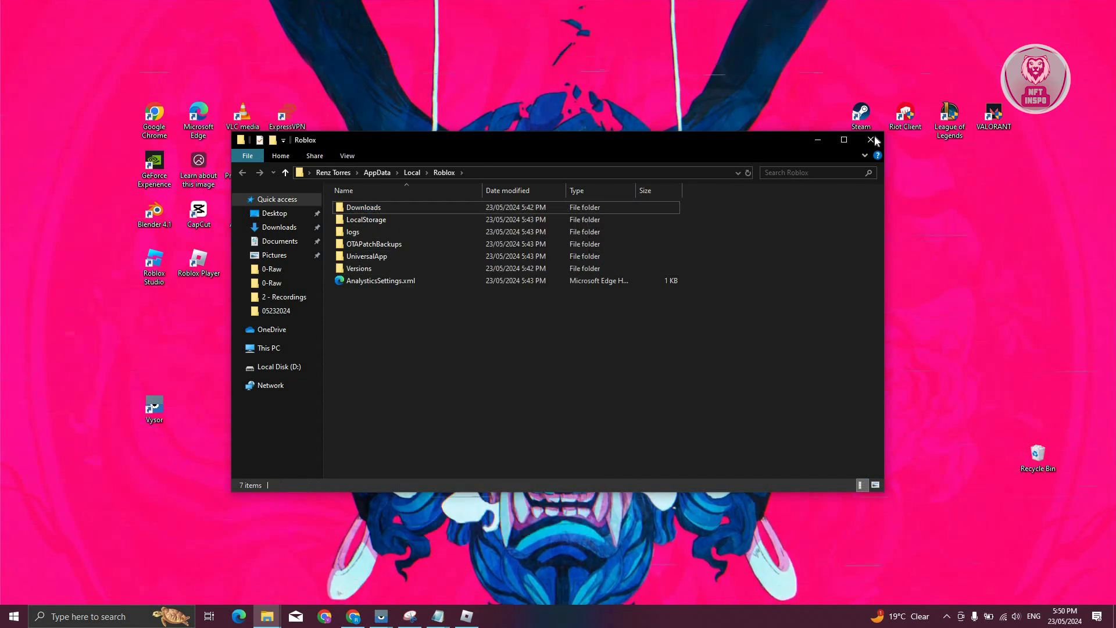
{"action": "left_click", "coordinate": [871, 139]}
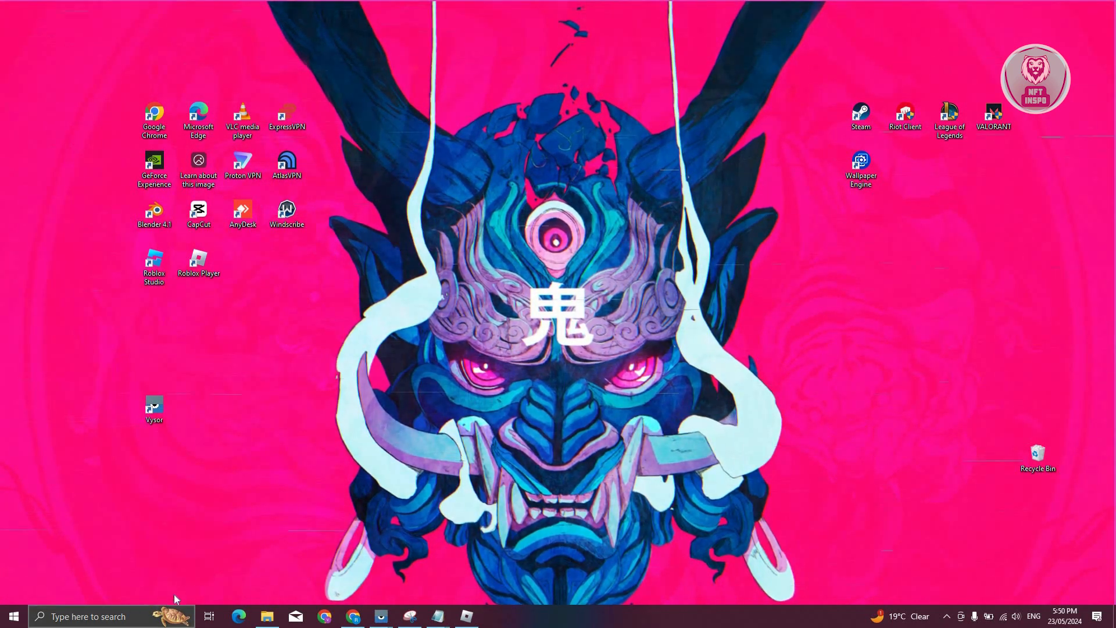
- Run %temp% to show the user's Temp folder in File Explorer
{"action": "type", "text": "run"}
{"action": "type", "text": "%"}
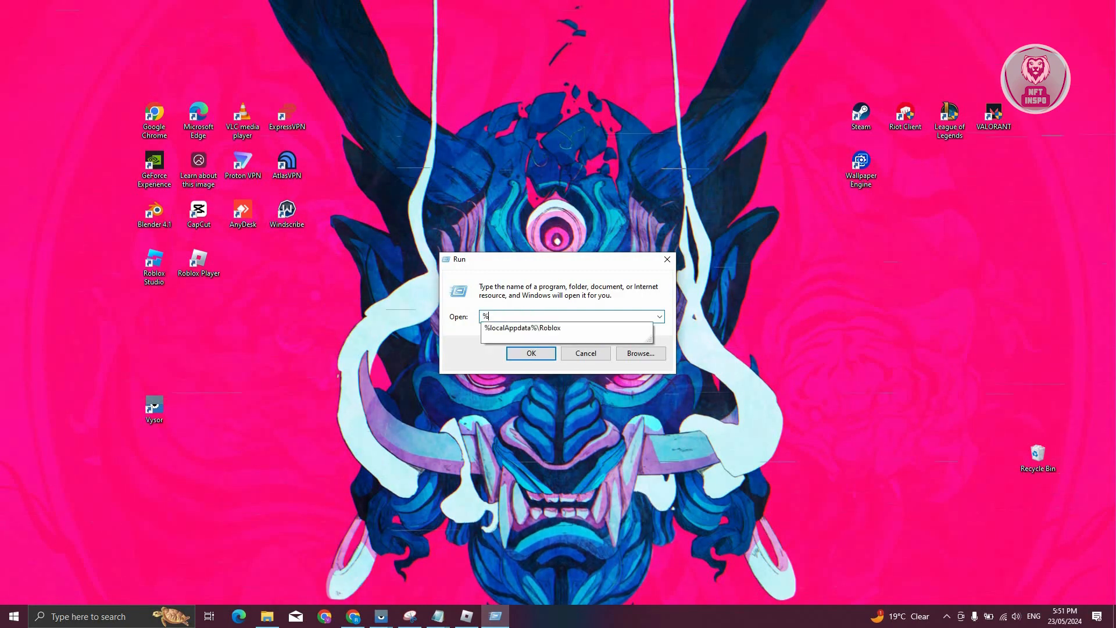
{"action": "left_click", "coordinate": [530, 354]}
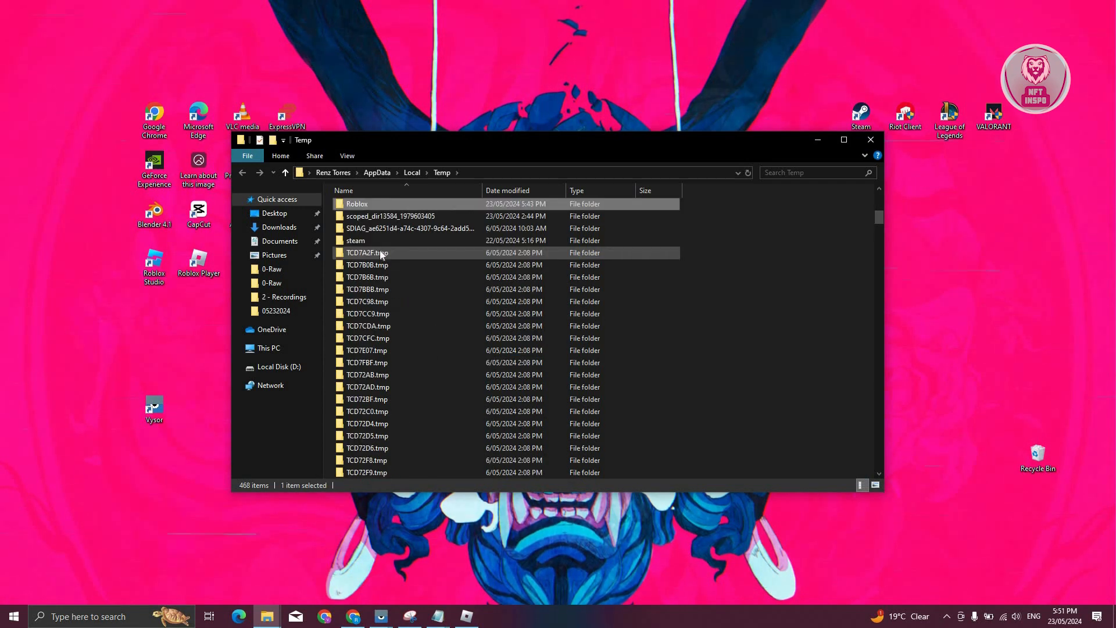
- Enter the Roblox folder in Temp and select all four of its subfolders with Ctrl+A
{"action": "left_click", "coordinate": [356, 205]}
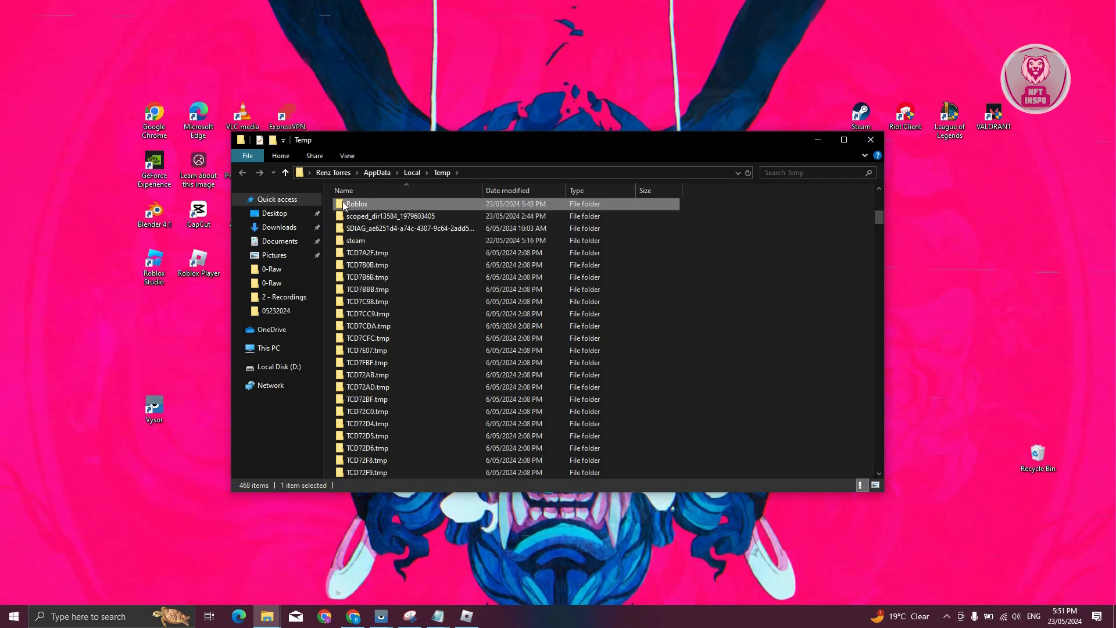
{"action": "double_click", "coordinate": [355, 204]}
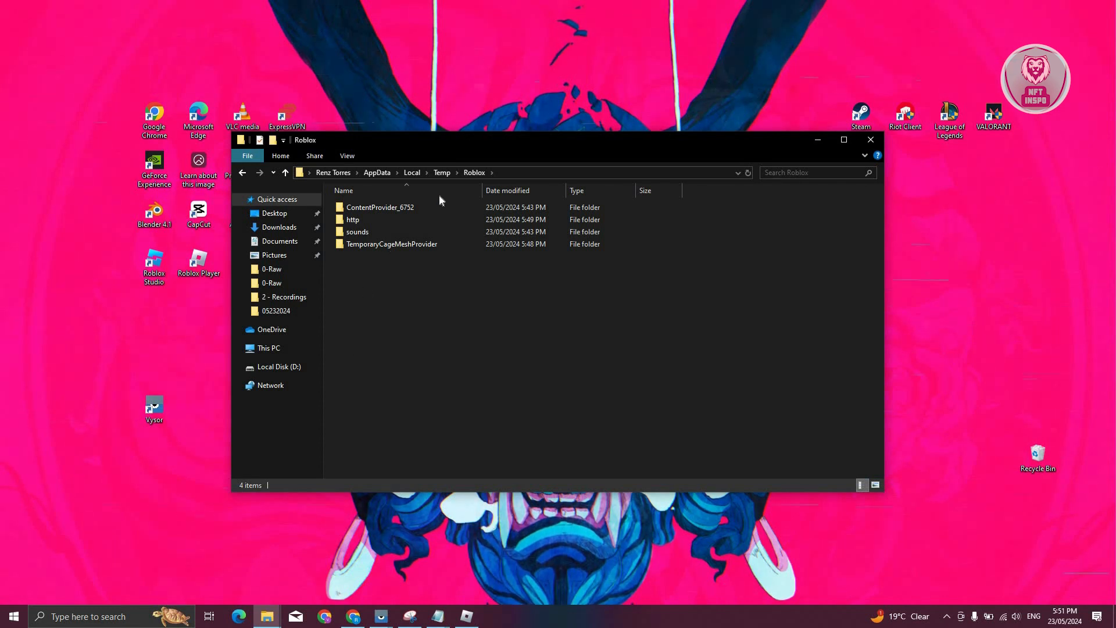
{"action": "key", "text": "ctrl+a"}
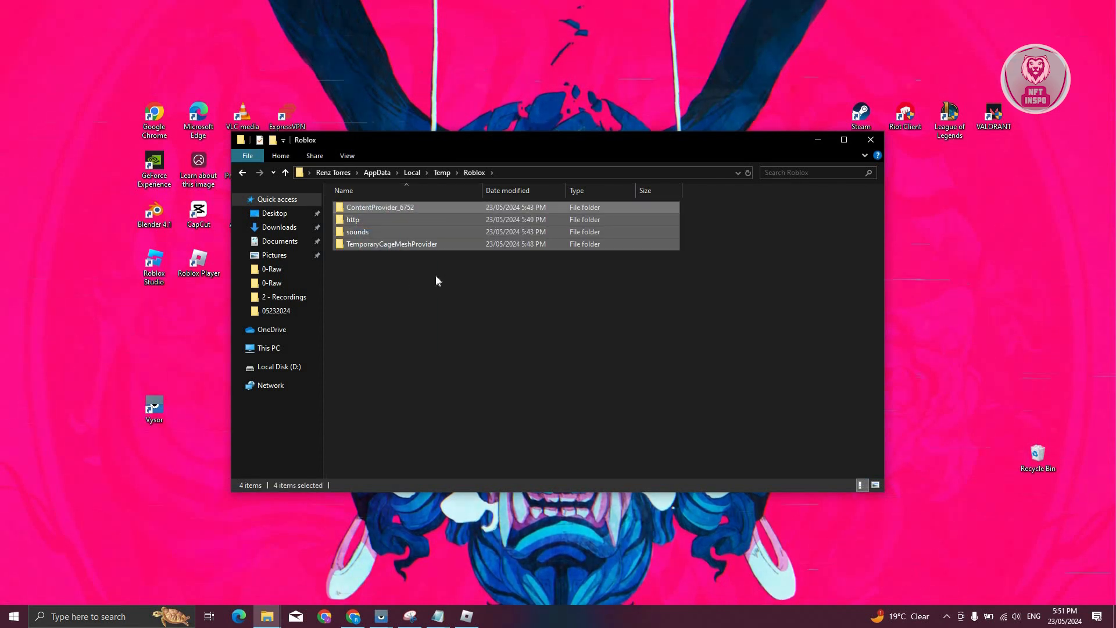